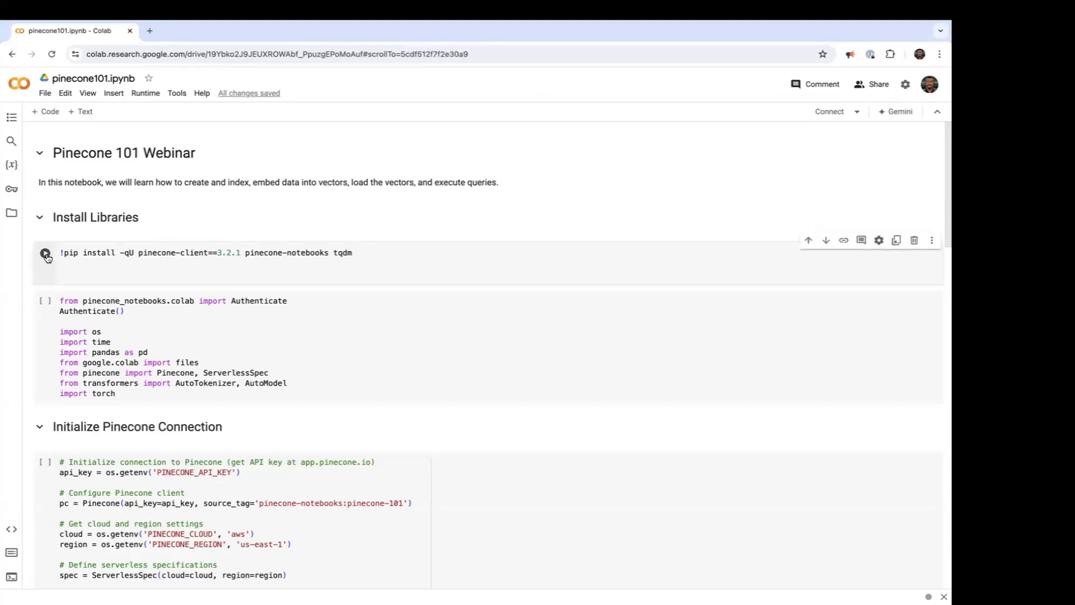
Run the pip install cell for pinecone-client, pinecone-notebooks and tqdm.
left_click(44, 254)
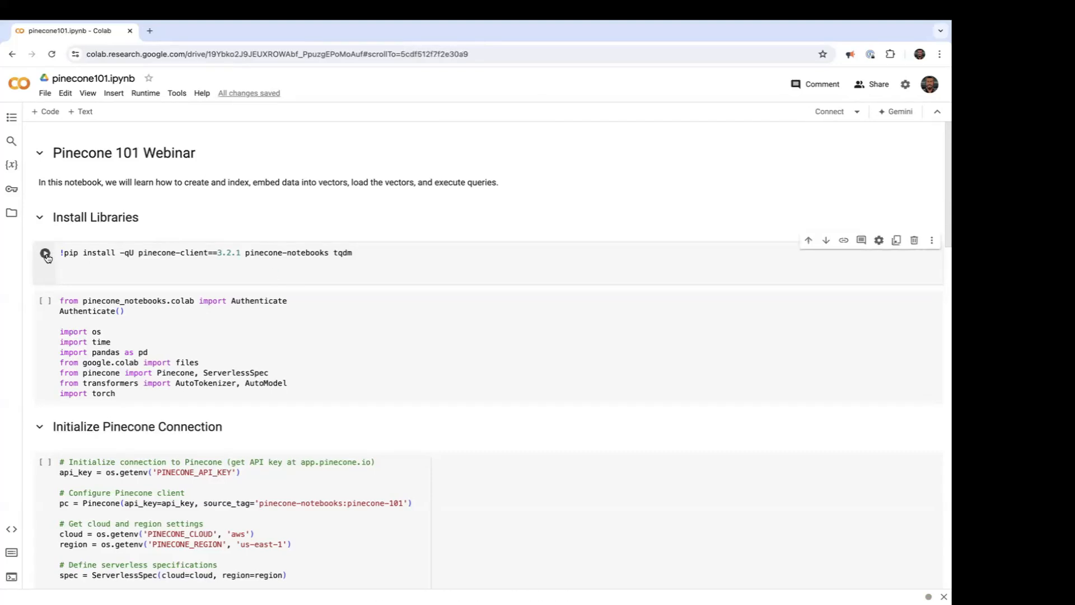
left_click(45, 255)
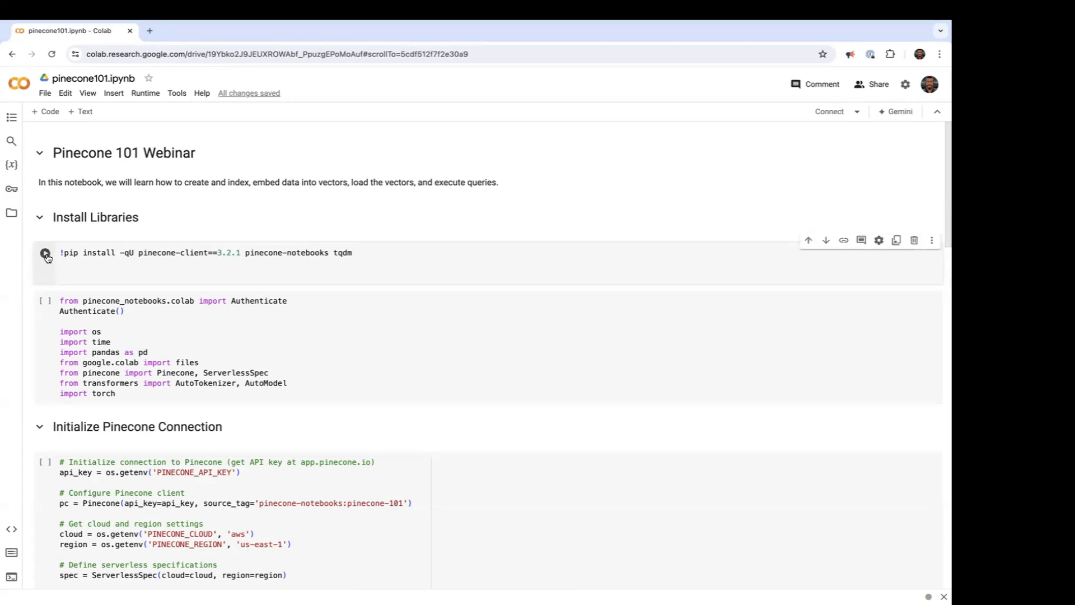
left_click(45, 253)
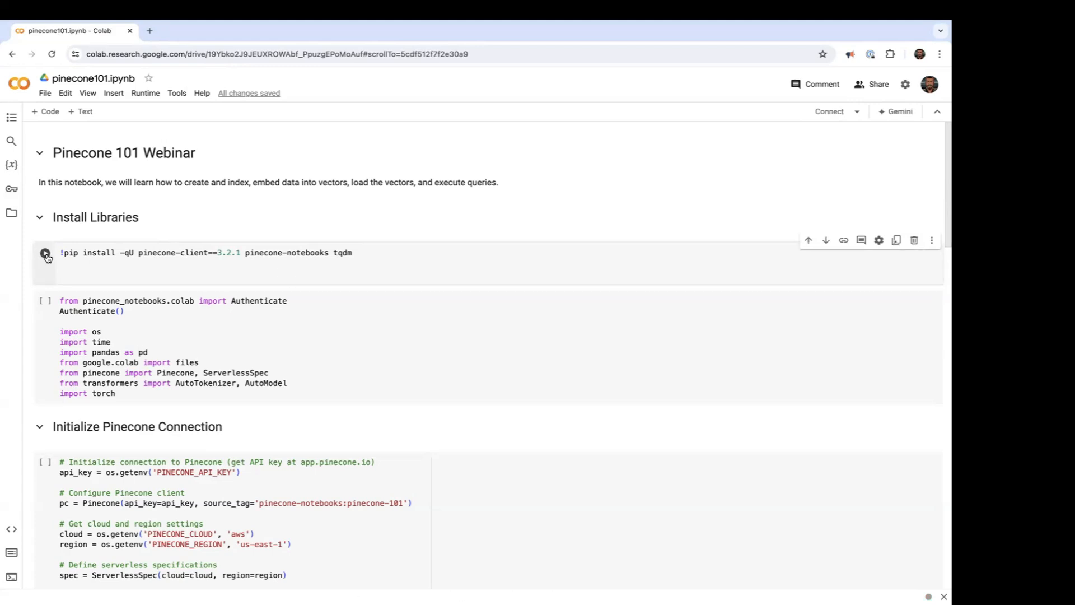
left_click(44, 253)
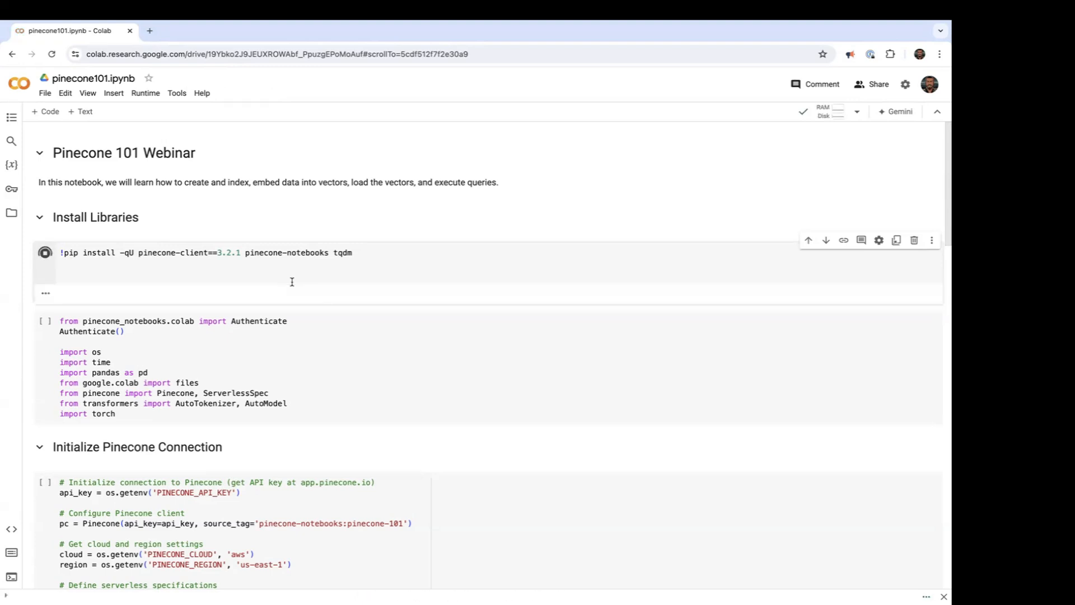
Wait for the pip install cell to finish its 28-second download.
left_click(44, 253)
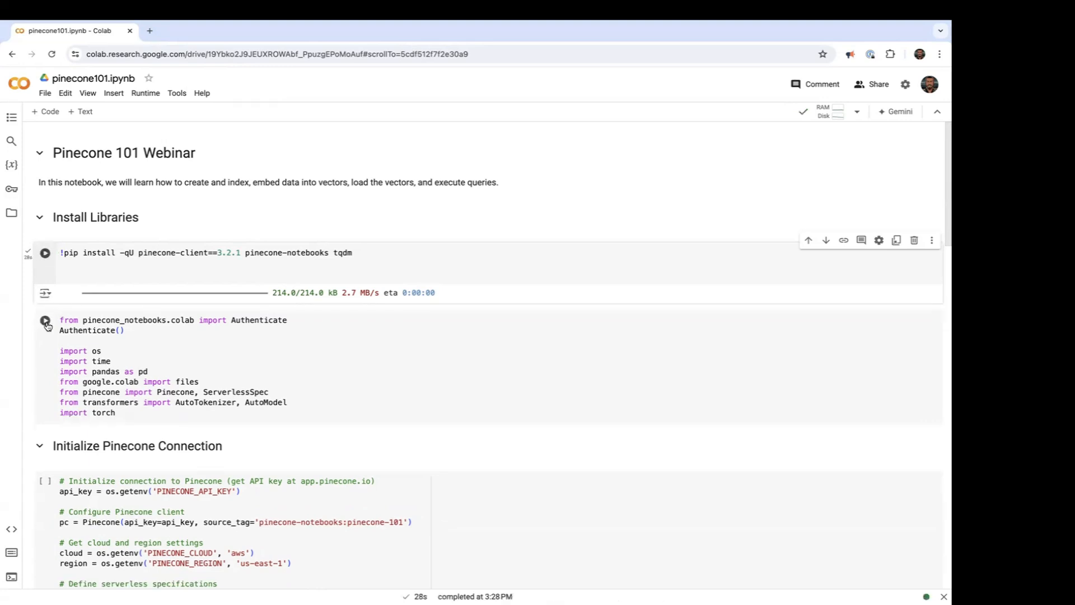
mouse_move(45, 320)
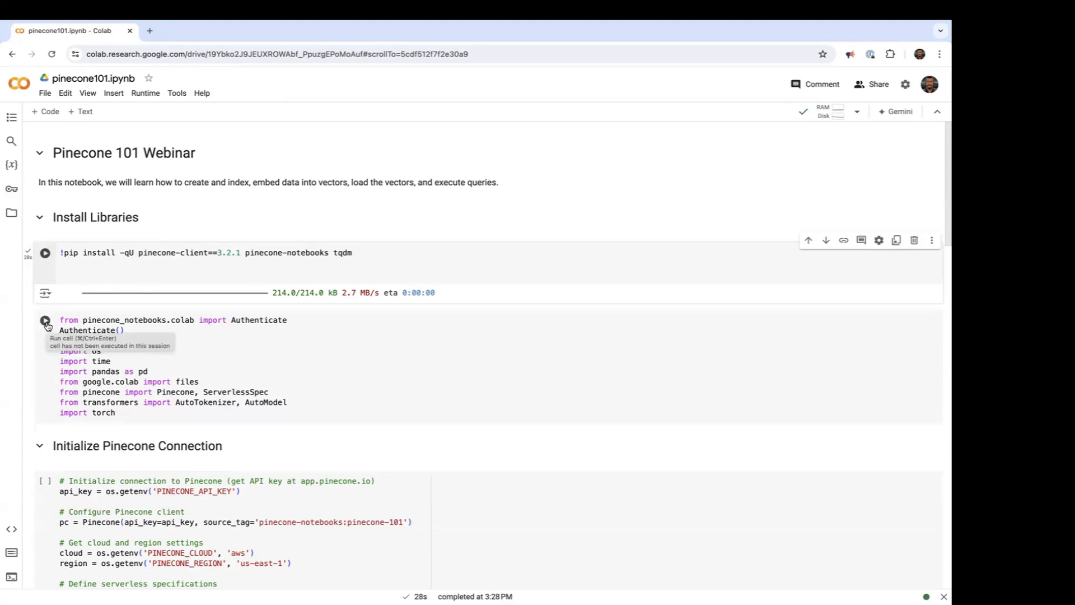
Run the authentication cell, connect to Pinecone and authorize Colab in the console.
left_click(45, 320)
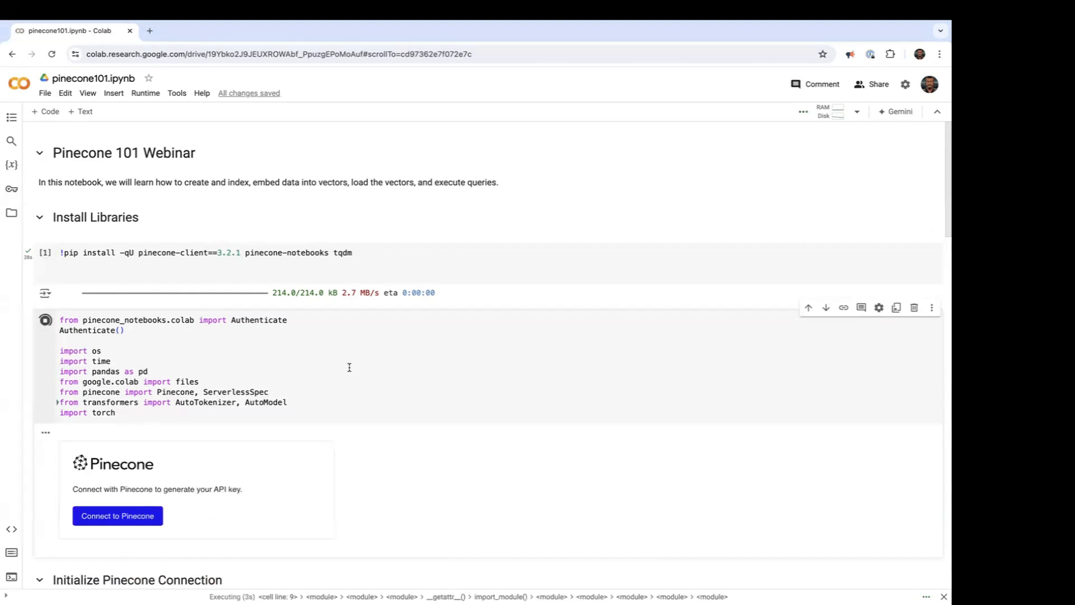
scroll("down", 3)
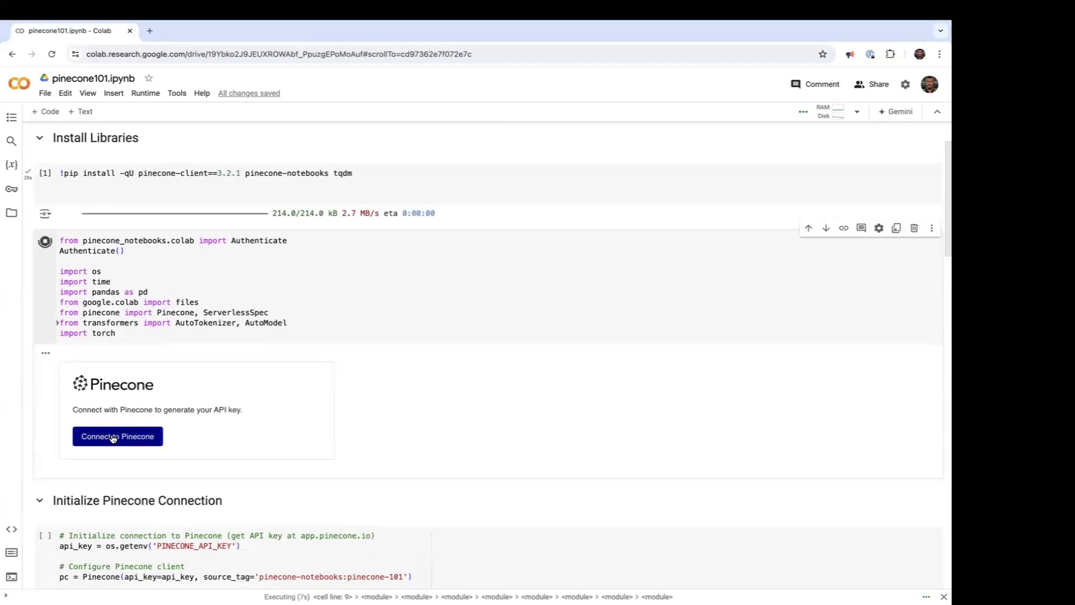
left_click(118, 436)
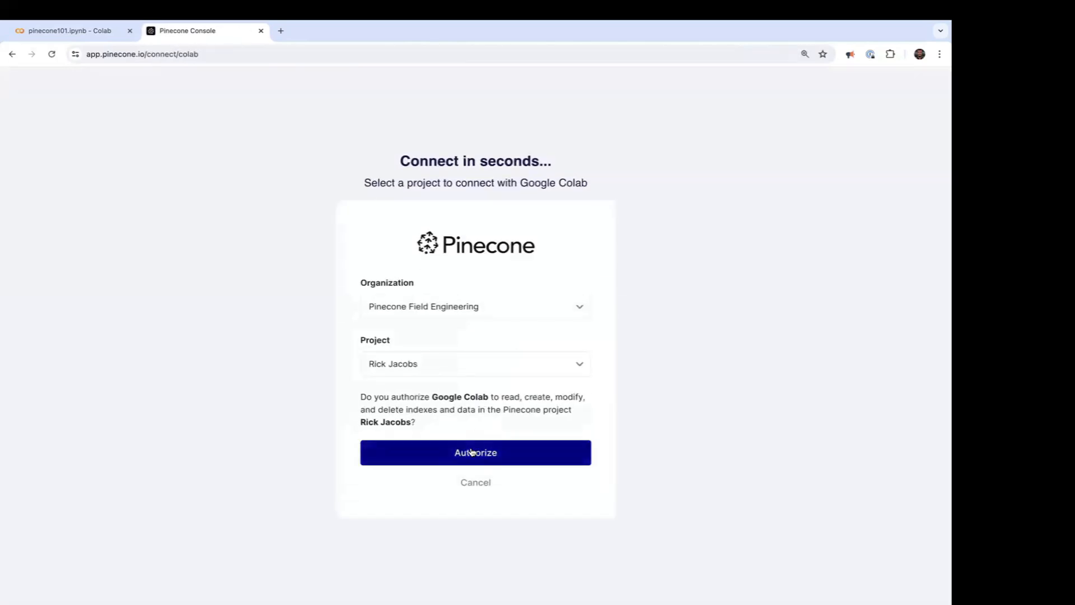
left_click(475, 452)
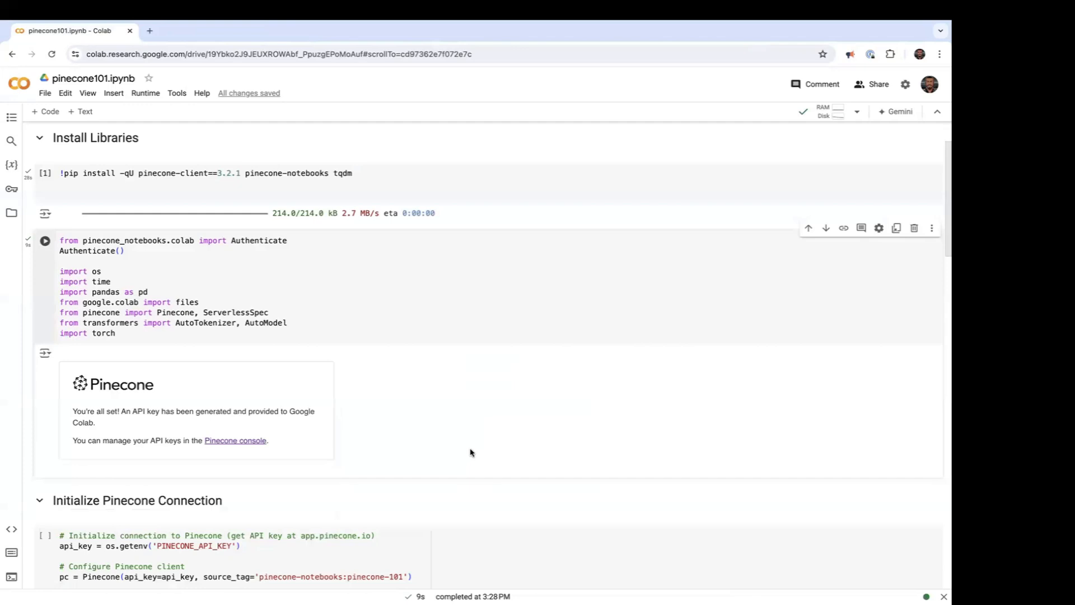
Scroll to the Initialize Pinecone Connection cell for client, serverless spec and 'pinecone101'.
scroll("down", 3)
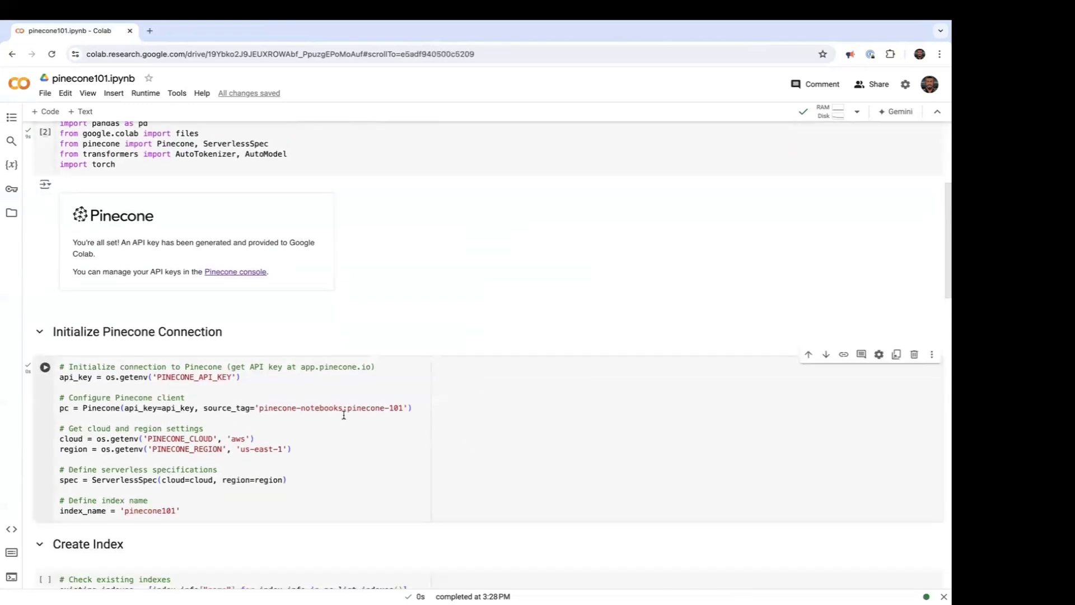
scroll("down", 3)
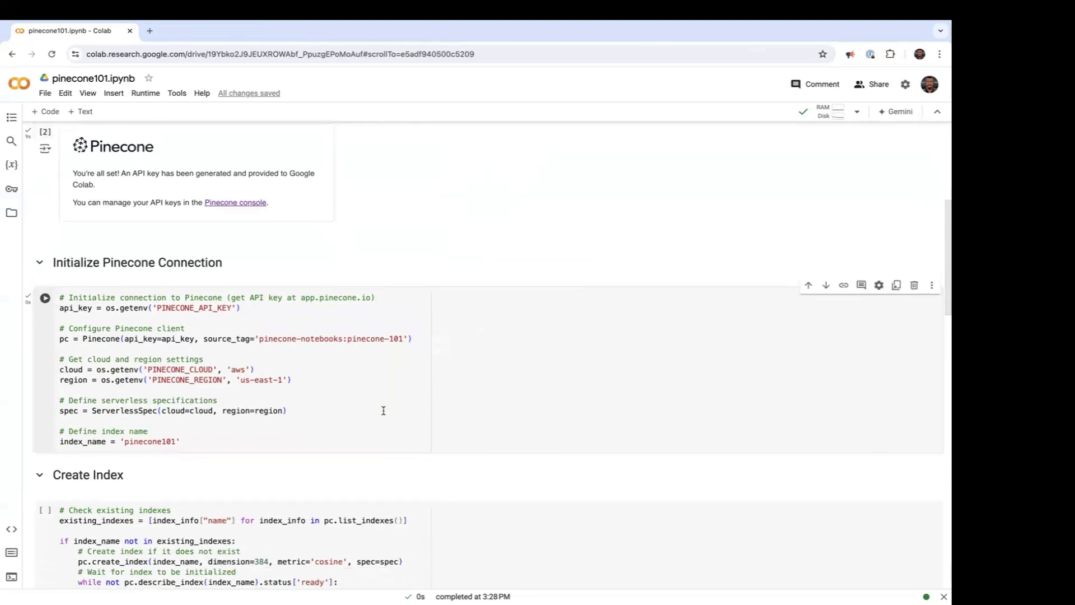
scroll("down", 3)
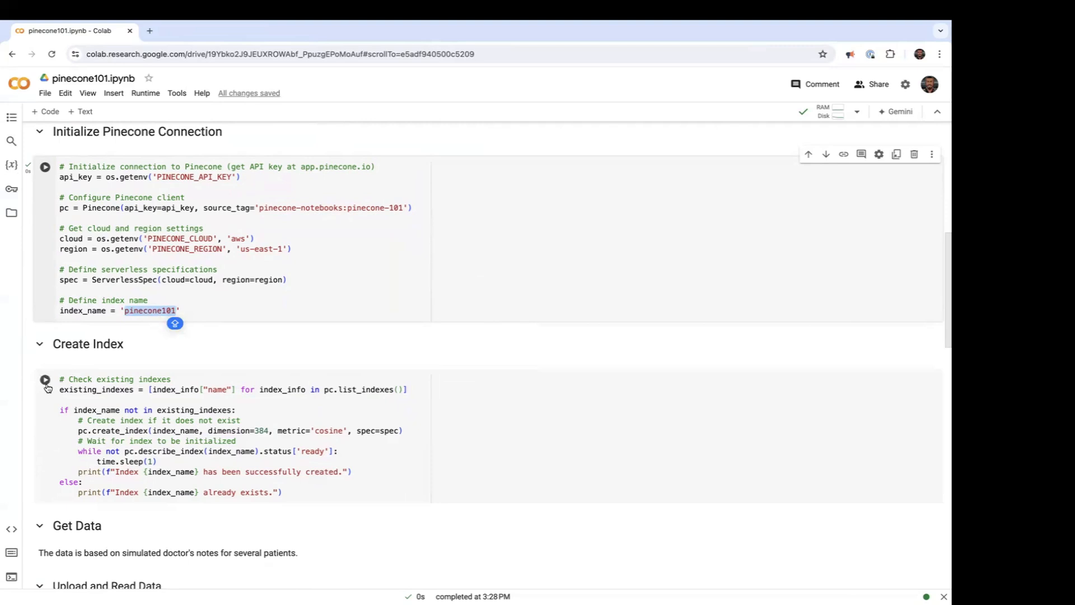
mouse_move(45, 379)
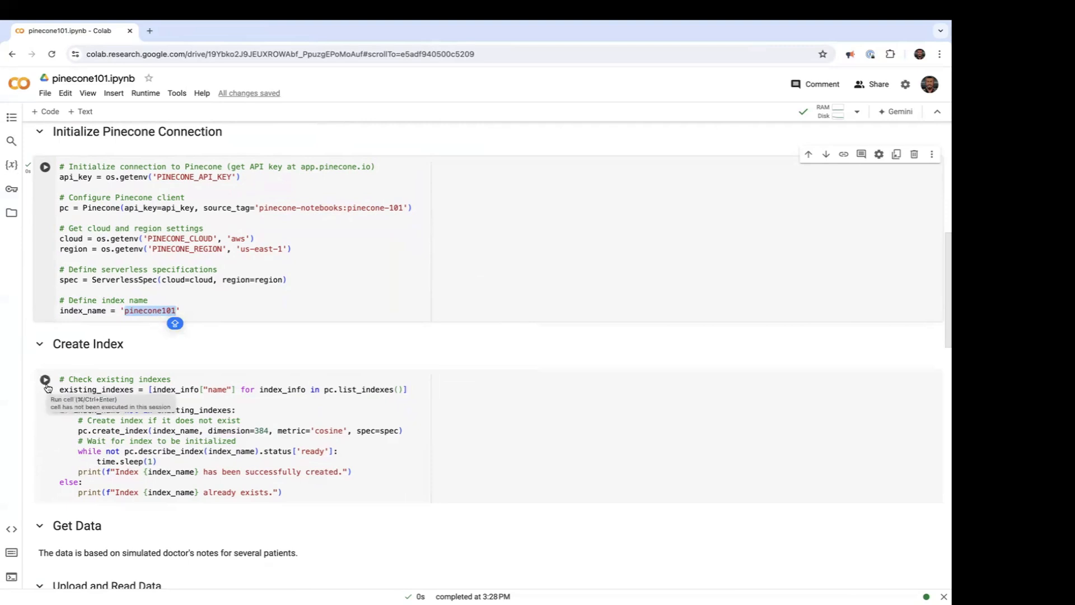
Run the Create Index cell, which reports pinecone101 already exists.
left_click(45, 167)
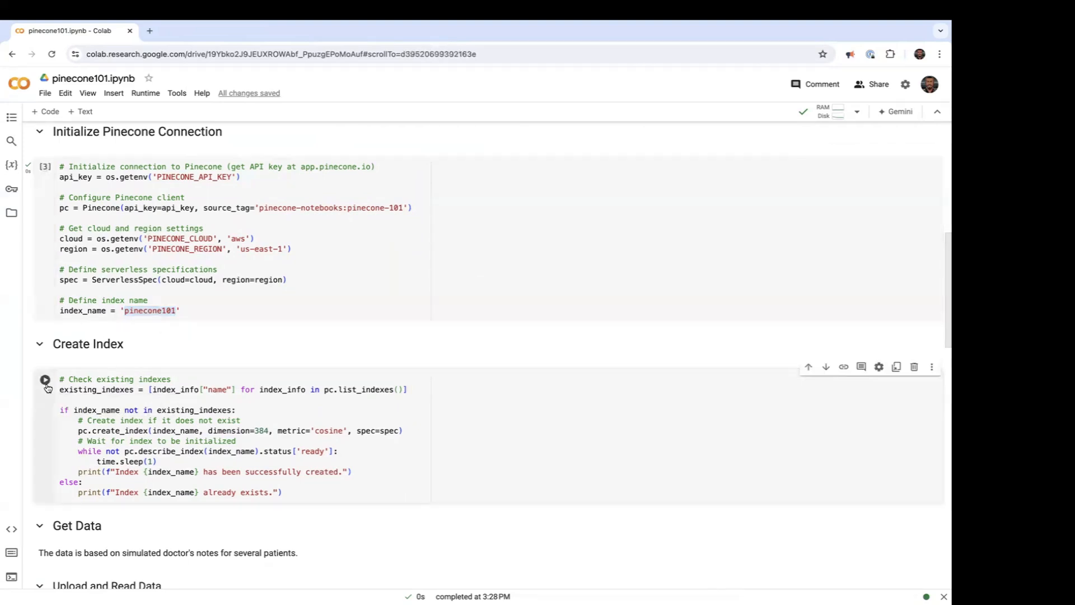
left_click(45, 379)
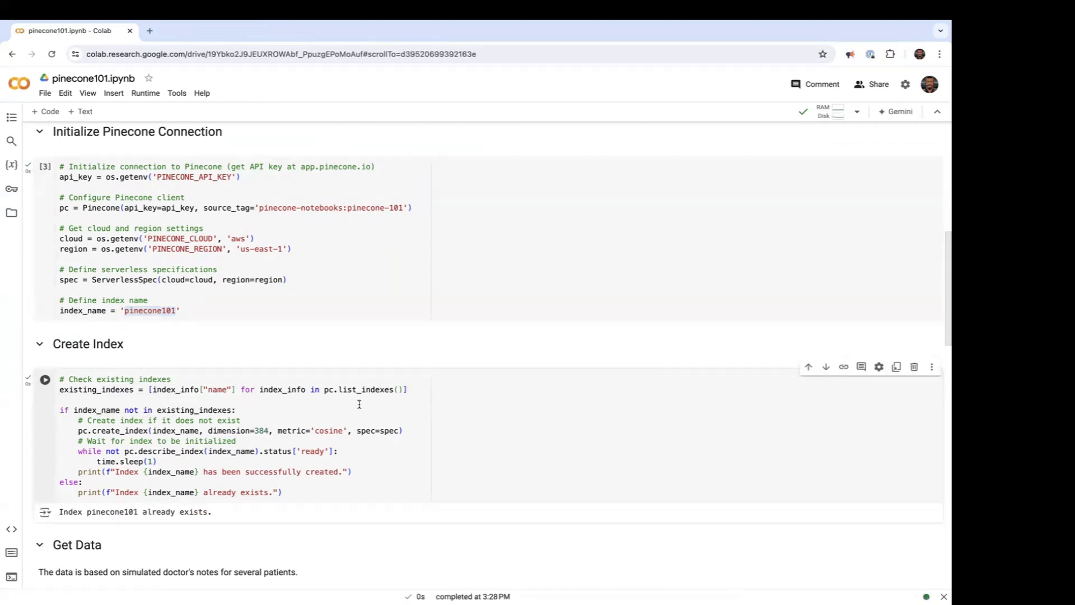
scroll("down", 3)
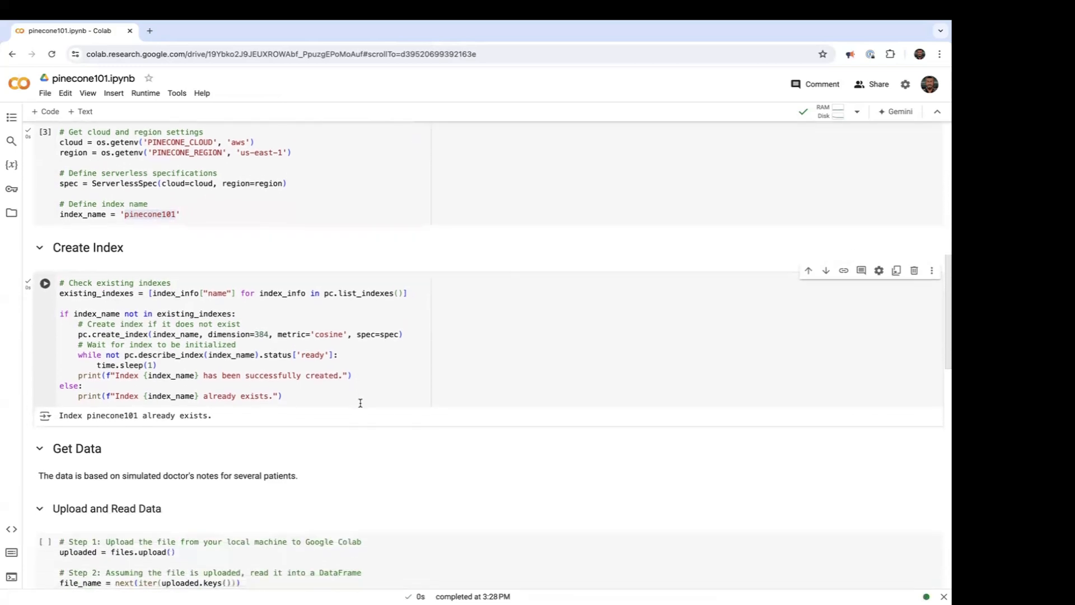
scroll("down", 3)
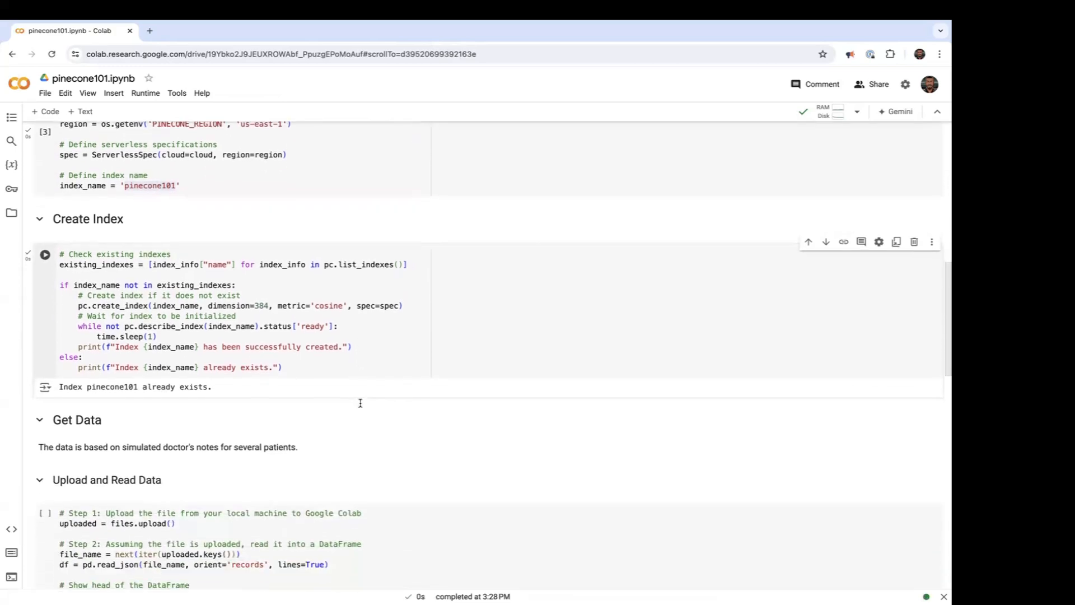
scroll("down", 3)
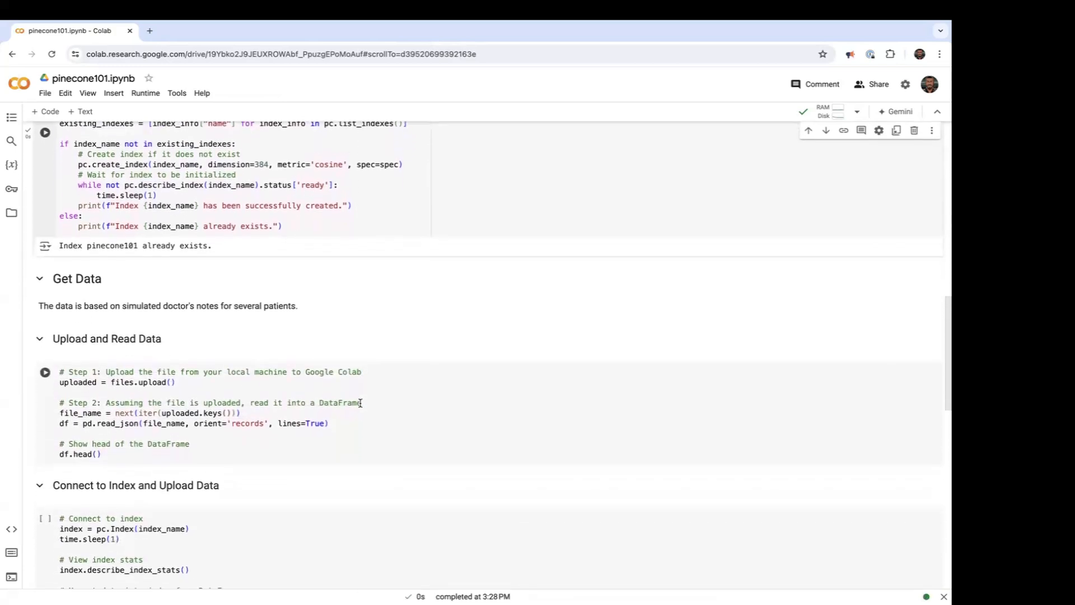
Run the Upload and Read Data cell so it waits for a file.
scroll("down", 3)
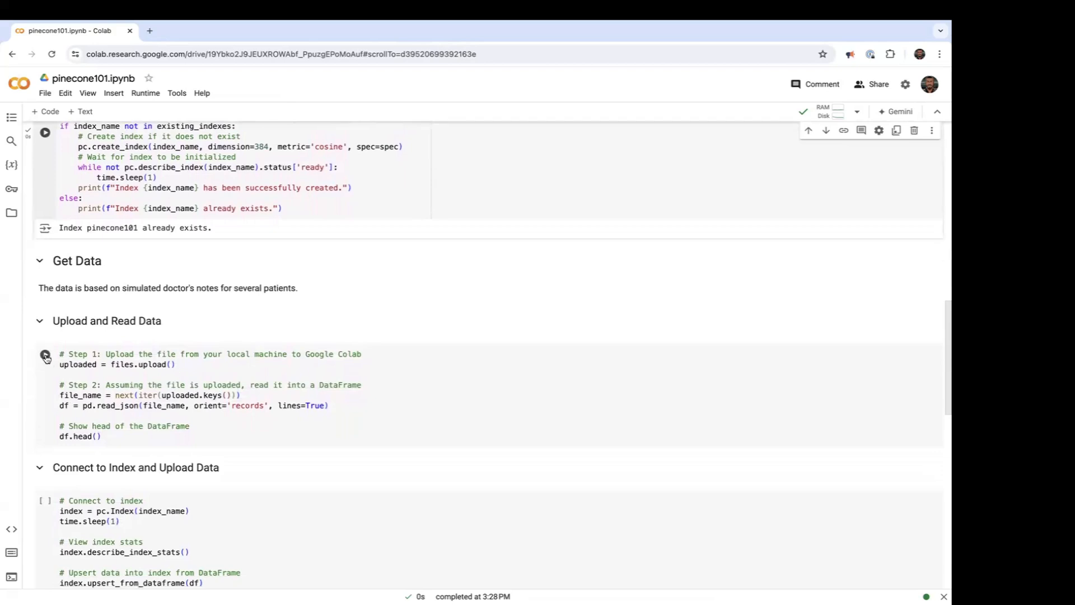
mouse_move(45, 356)
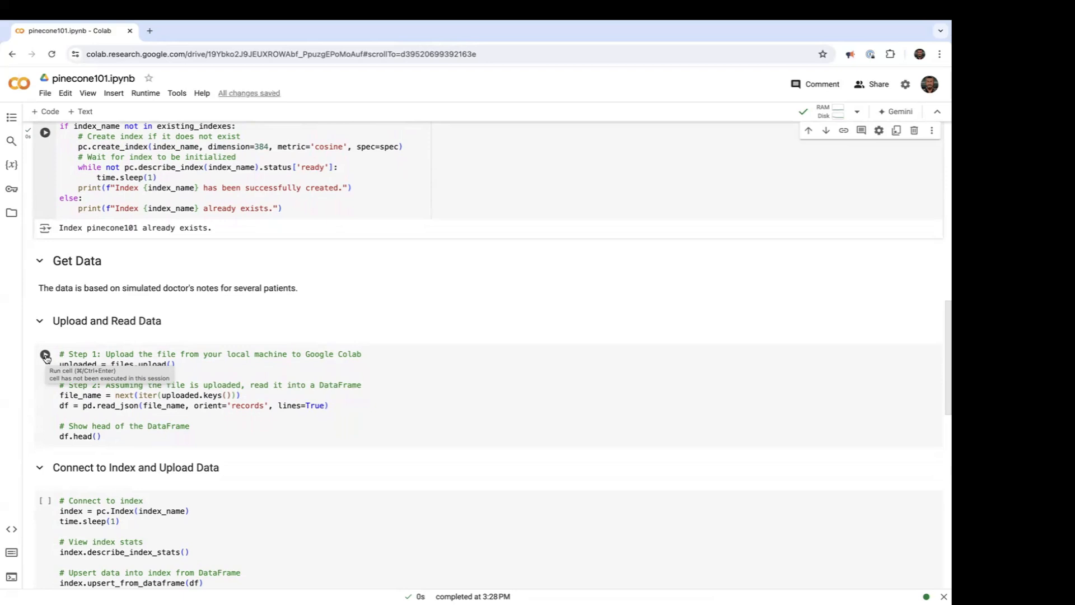
left_click(45, 355)
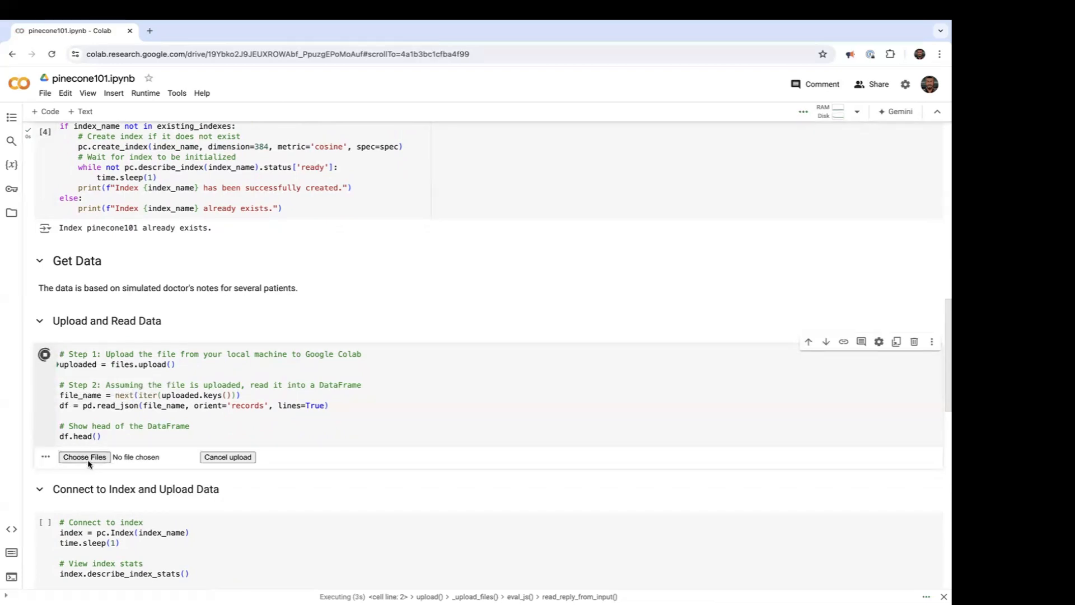
Choose and upload sample_notes_data.jsonl from the data folder.
left_click(84, 457)
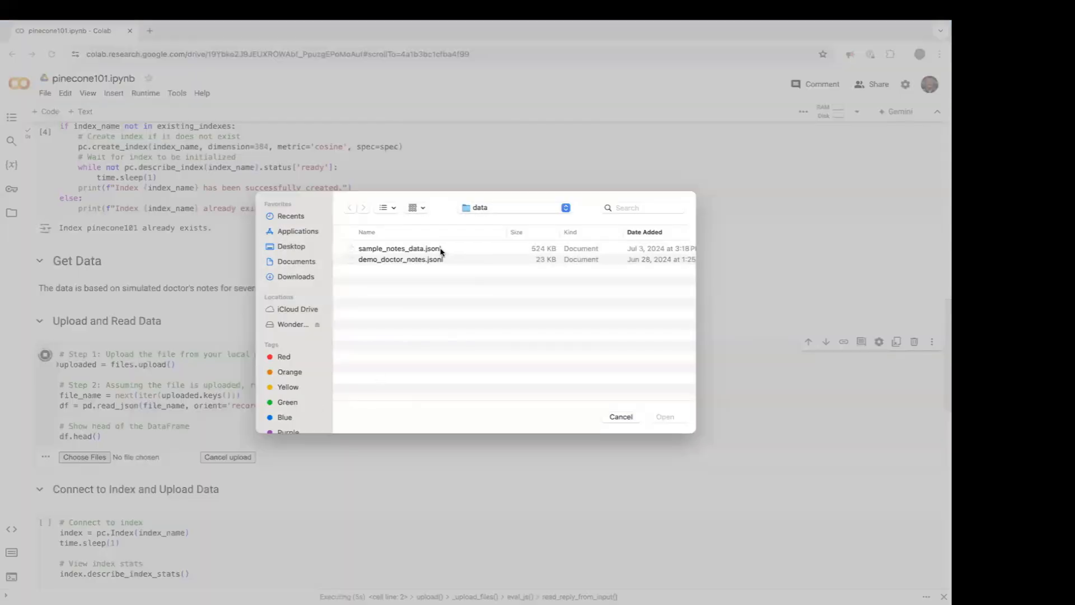
left_click(400, 248)
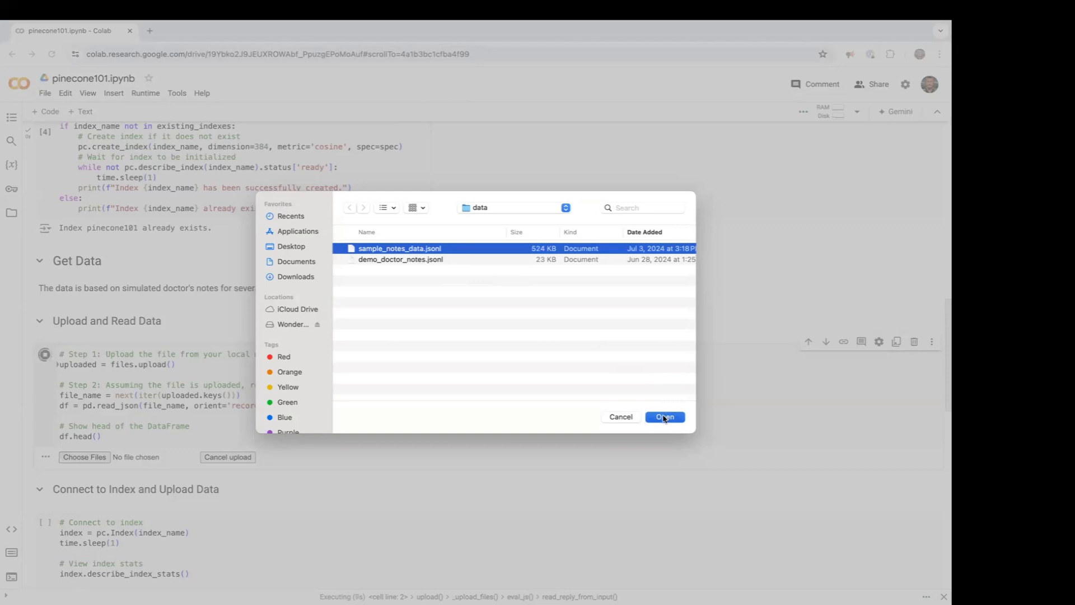
left_click(664, 417)
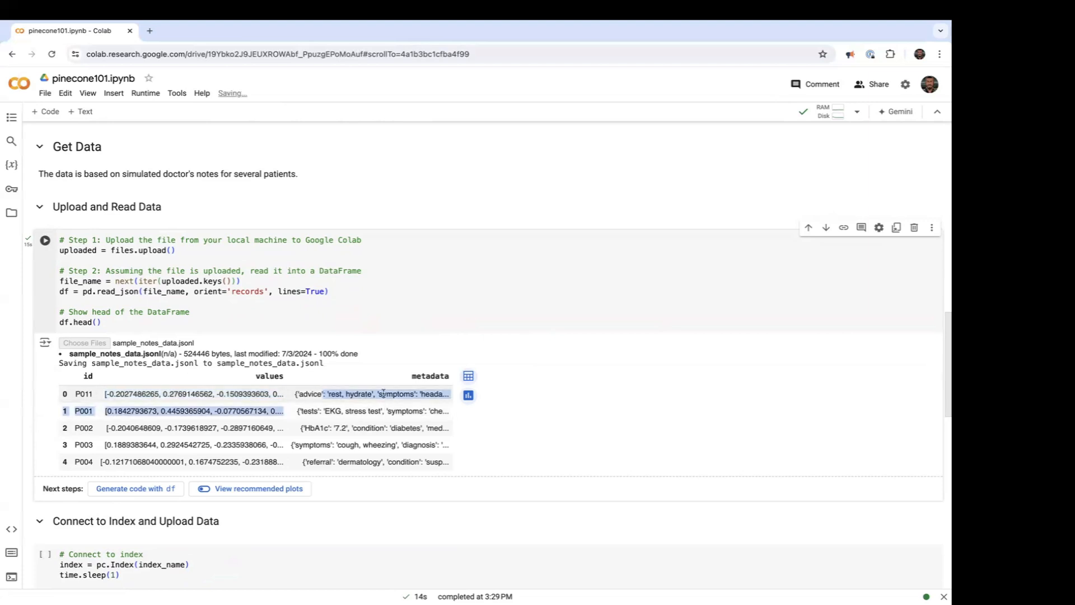
Review the df.head() table, then scroll to the Connect to Index code.
scroll("down", 3)
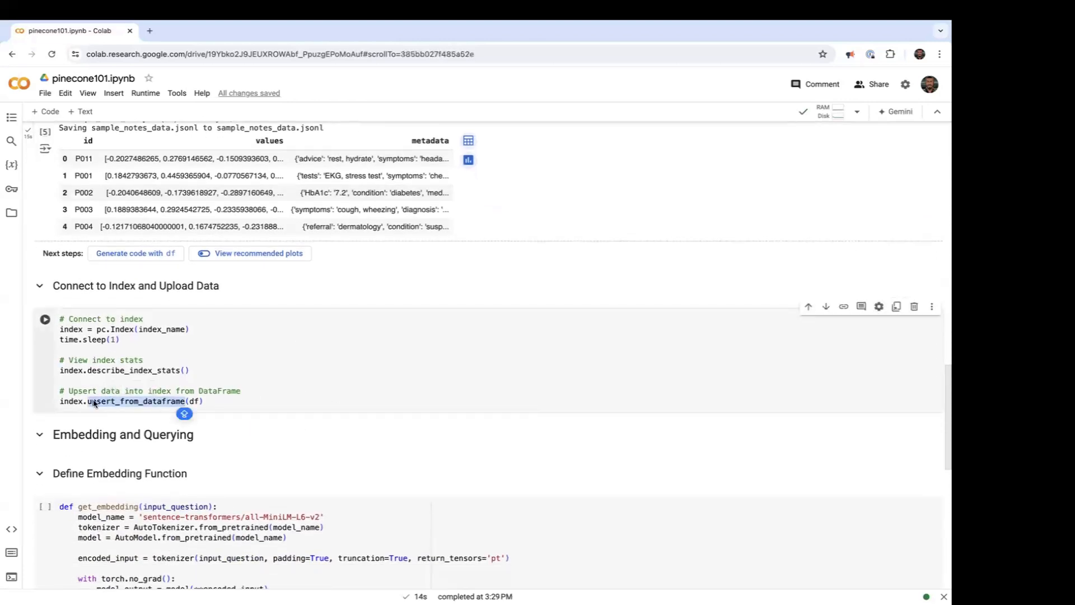
Run the upsert_from_dataframe cell, upserting 100 records into pinecone101.
double_click(135, 402)
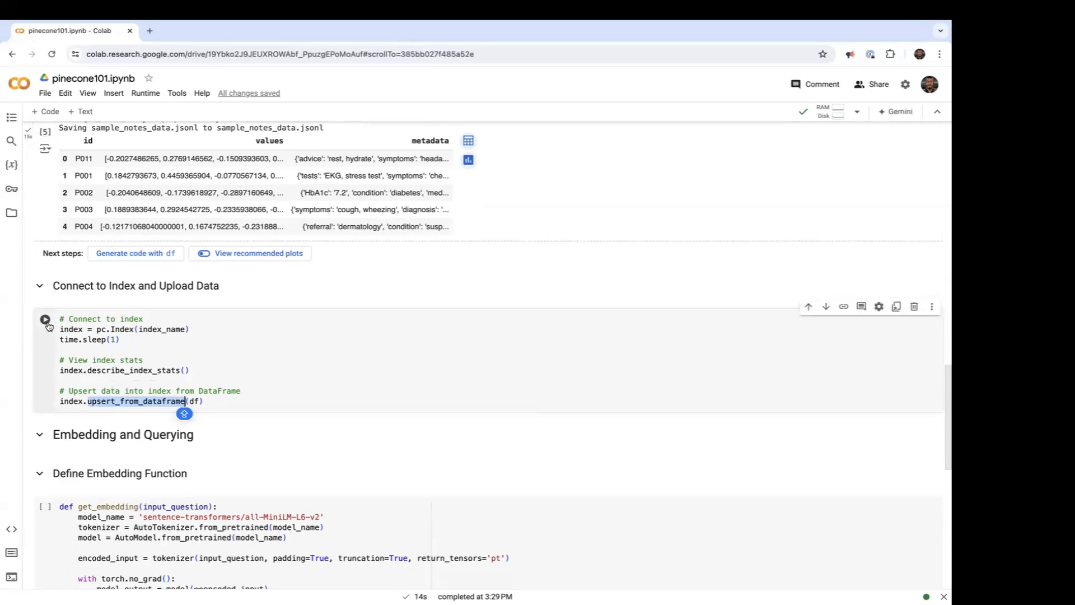
mouse_move(45, 319)
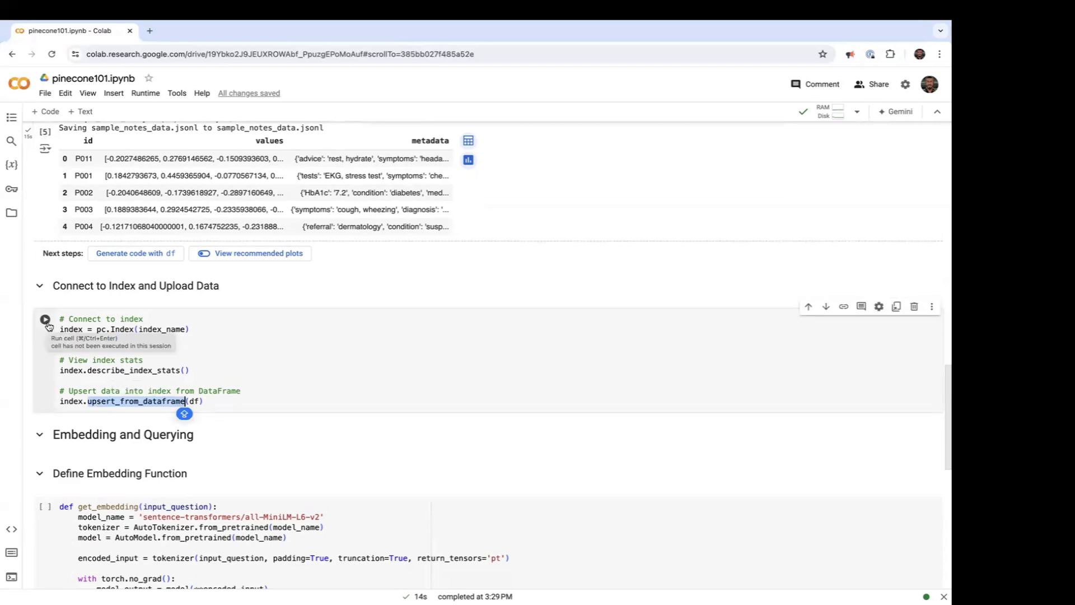
left_click(45, 319)
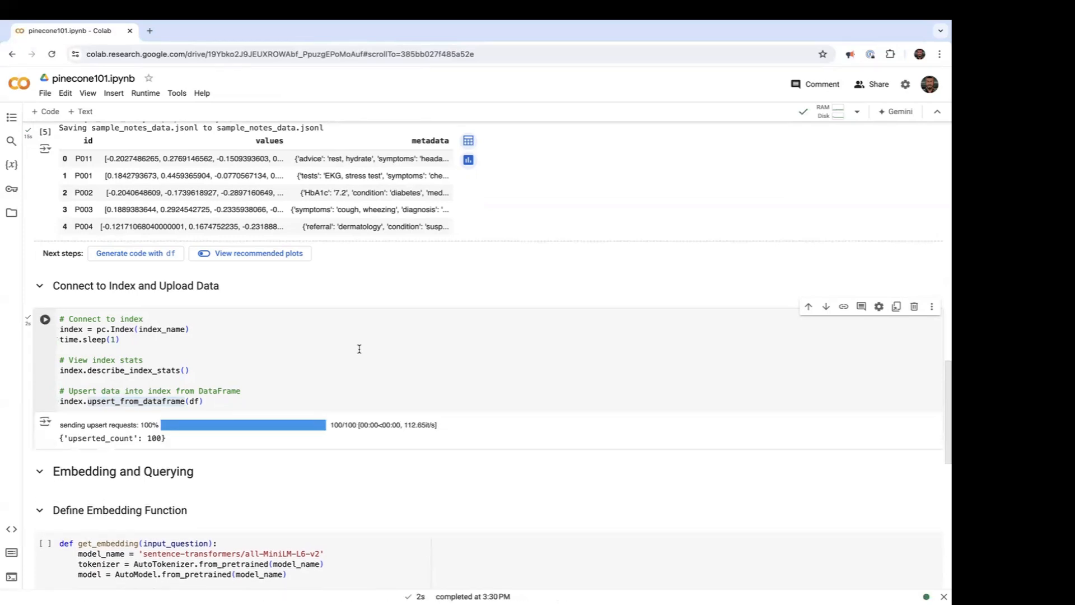
scroll("down", 3)
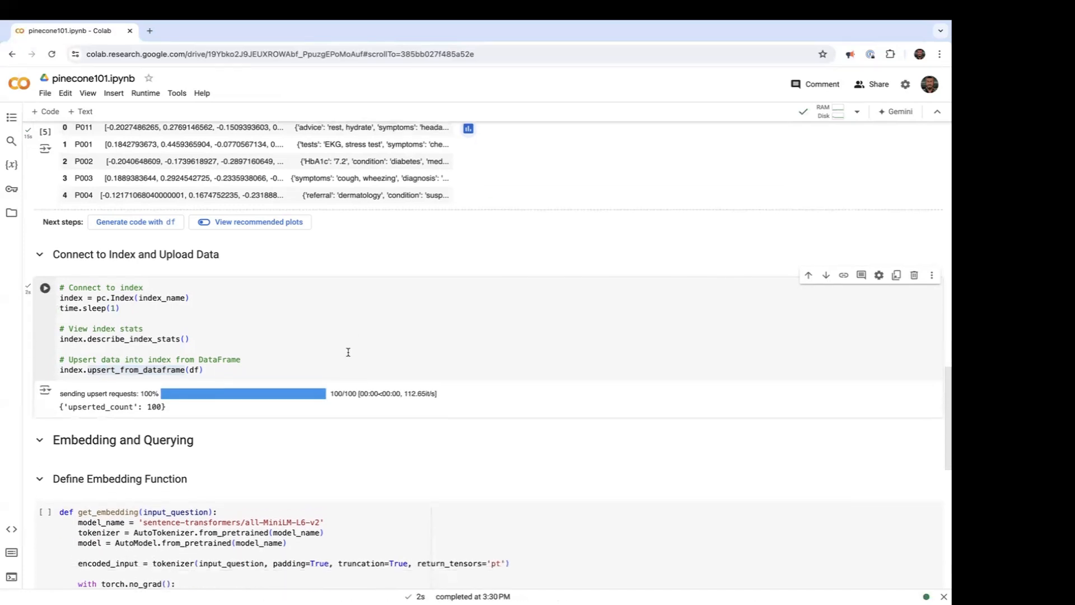
scroll("down", 3)
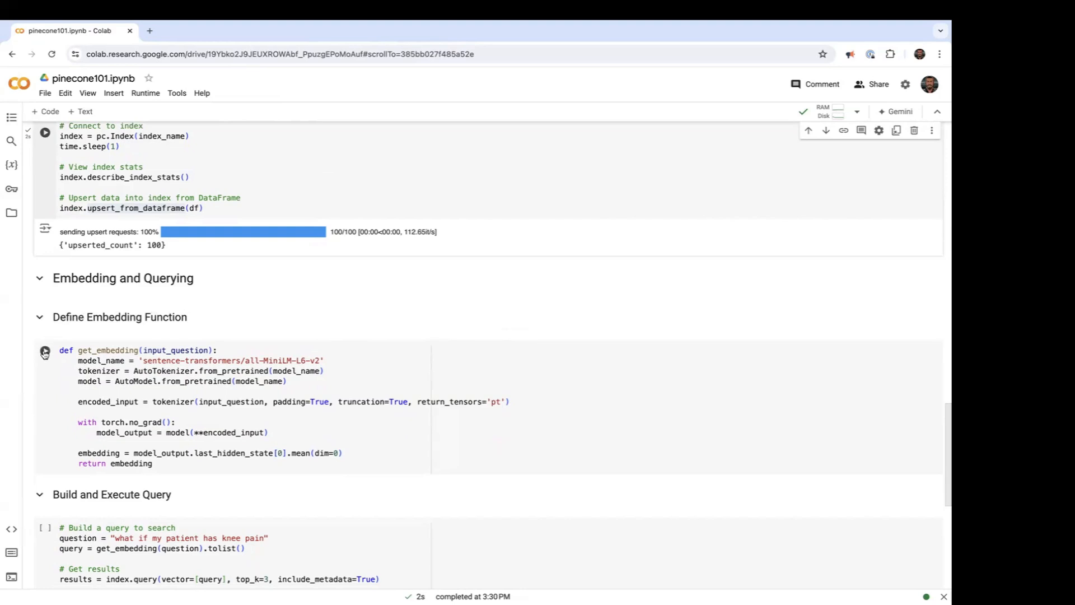
mouse_move(44, 352)
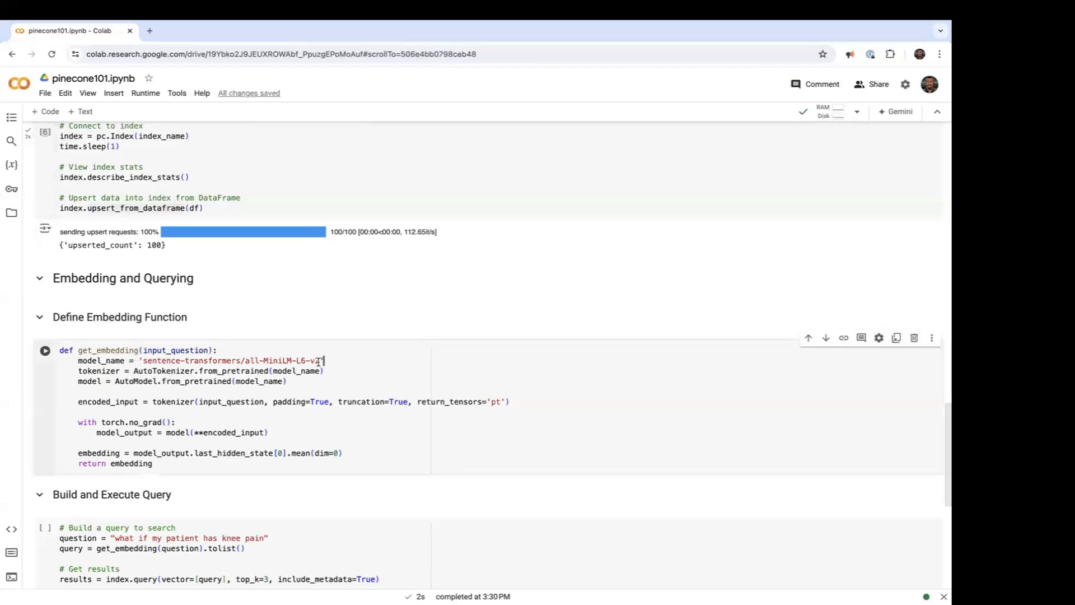
Highlight the all-MiniLM-L6-v2 model name in the get_embedding cell.
double_click(227, 360)
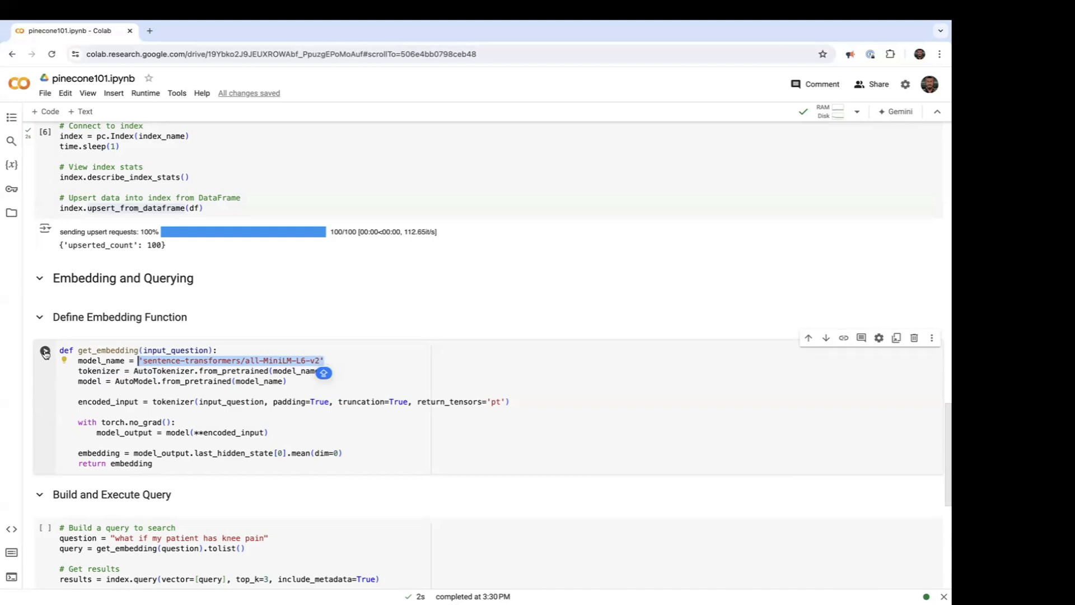
mouse_move(44, 352)
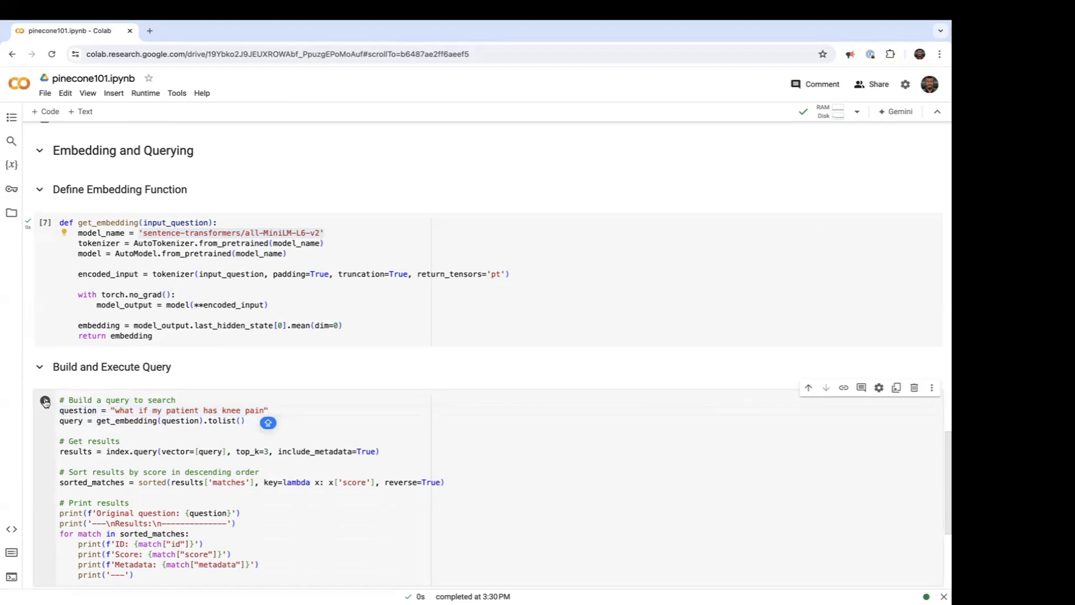
Run the knee-pain query with top_k=3 and review matches P028, P007, P059 with scores.
left_click(44, 402)
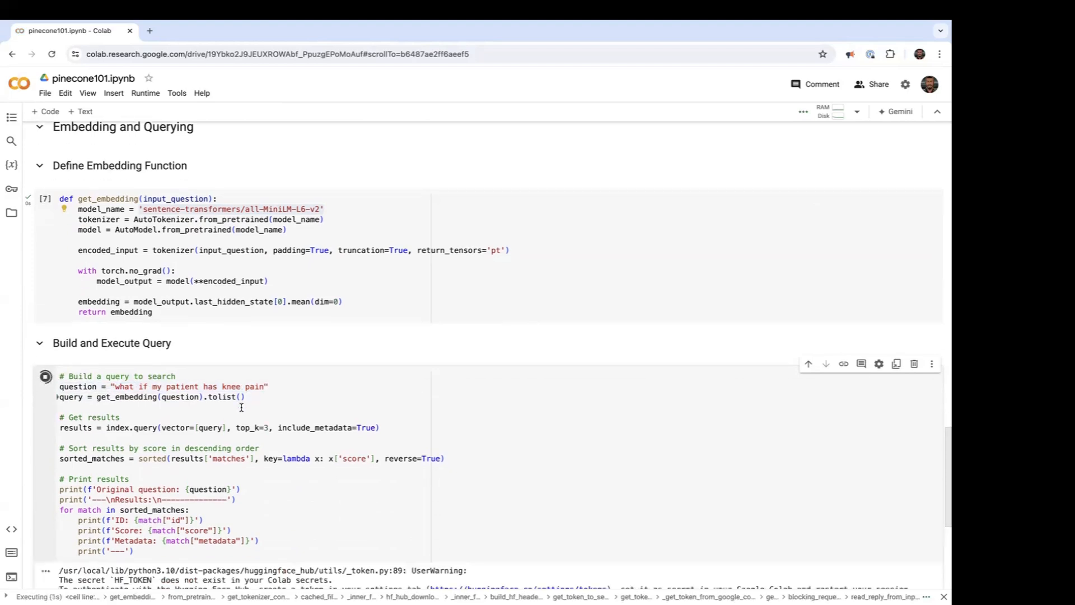
scroll("down", 3)
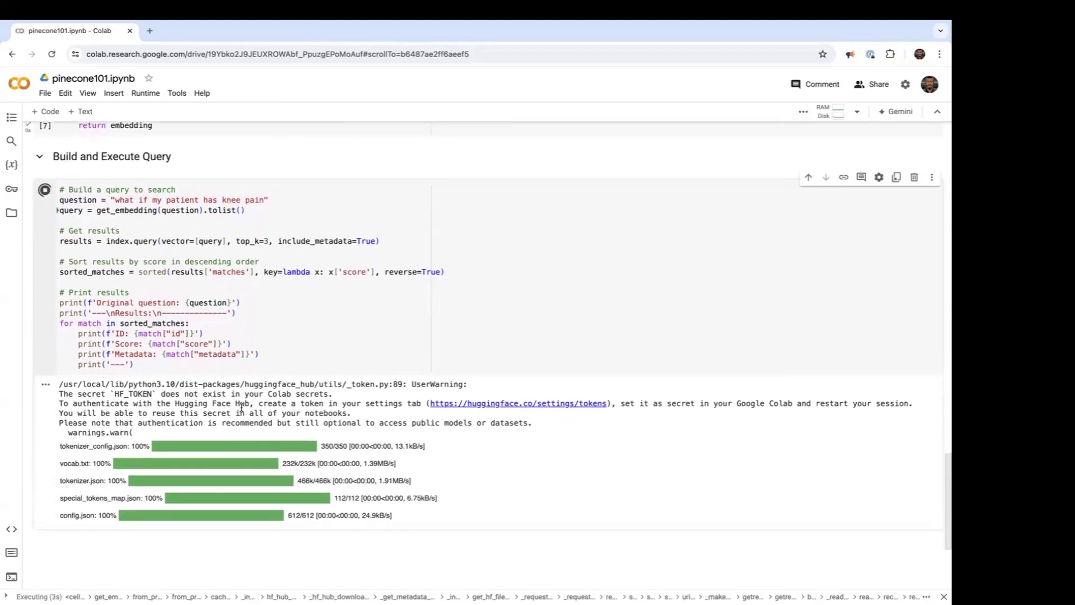
scroll("down", 3)
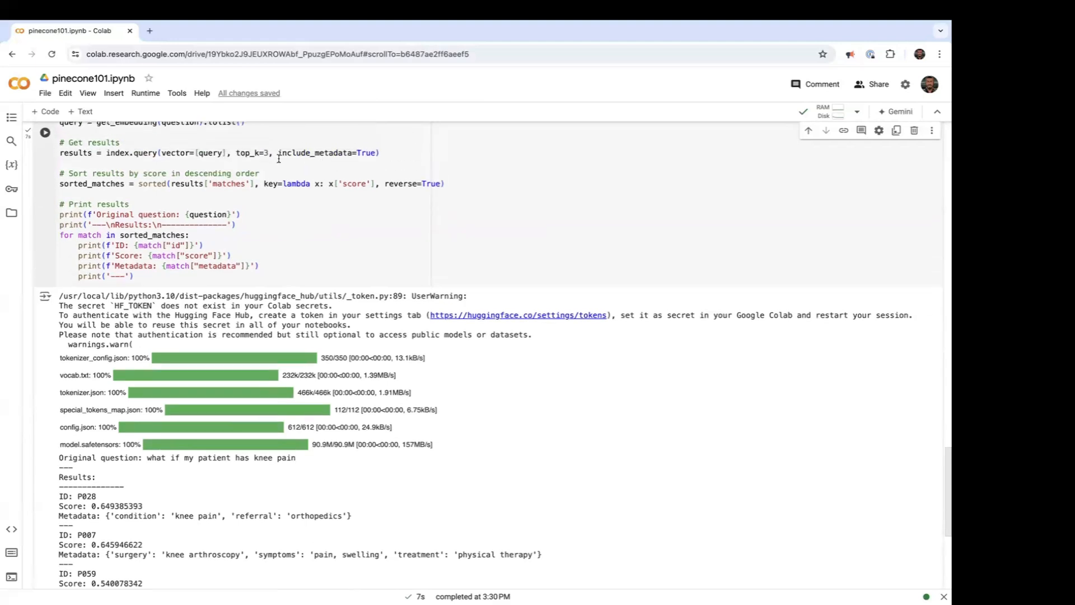
double_click(253, 152)
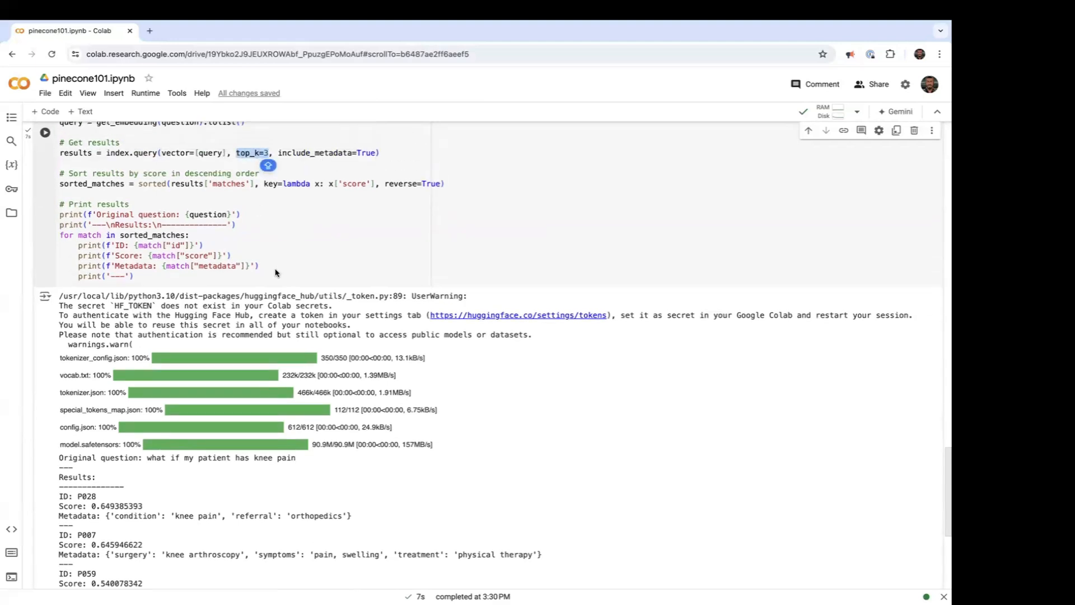
scroll("down", 3)
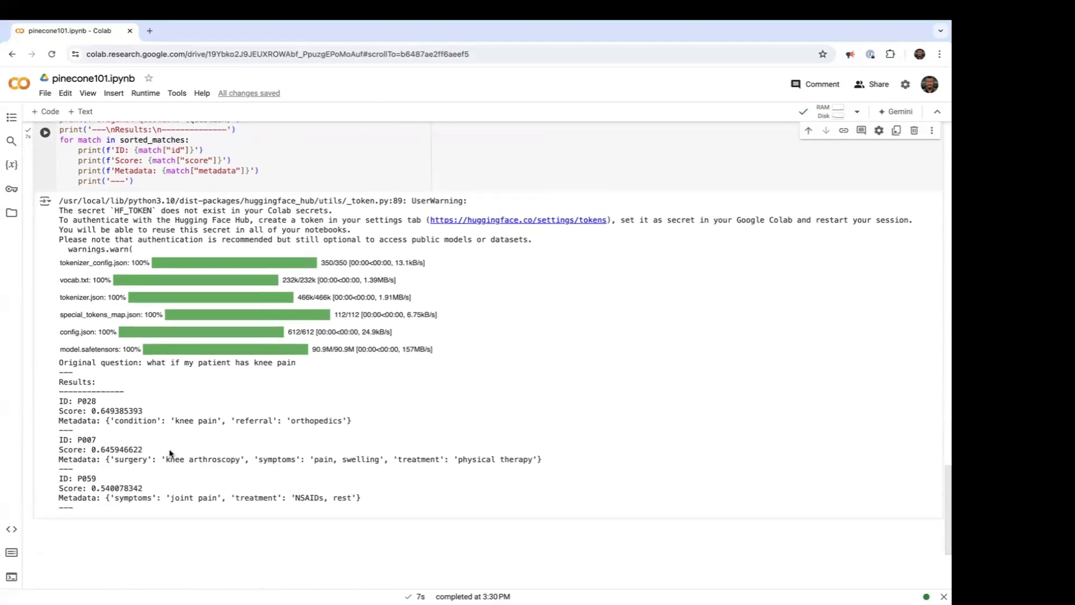
scroll("down", 3)
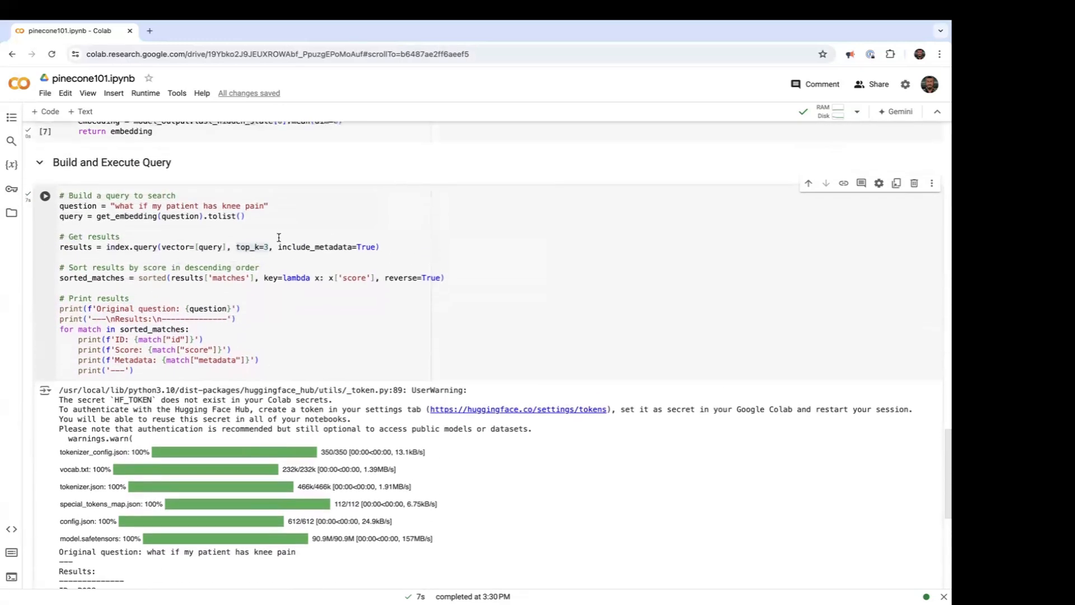
left_click_drag(113, 205, 268, 206)
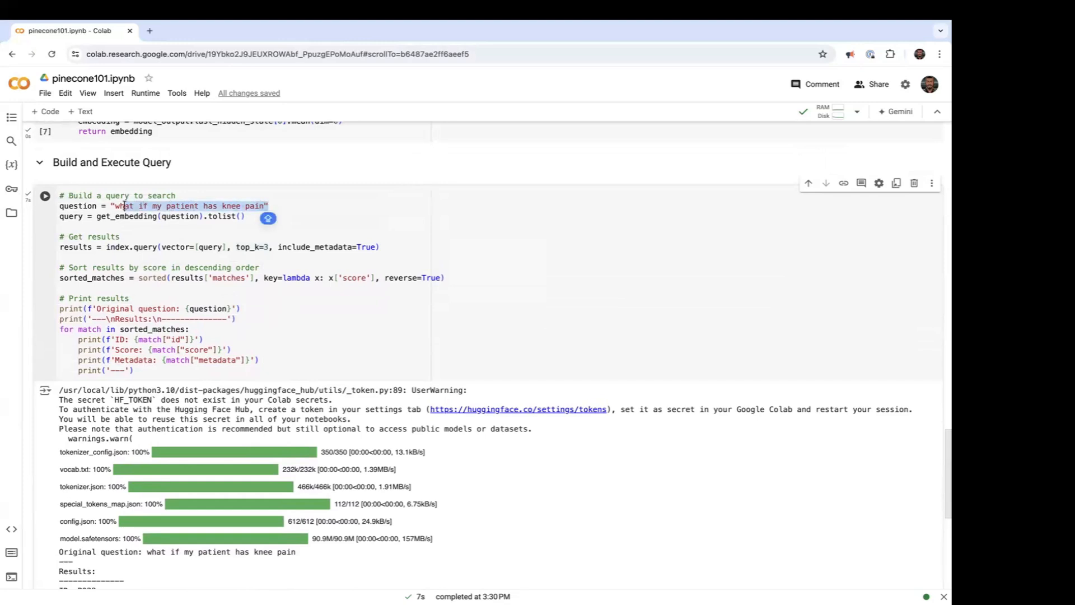
scroll("down", 3)
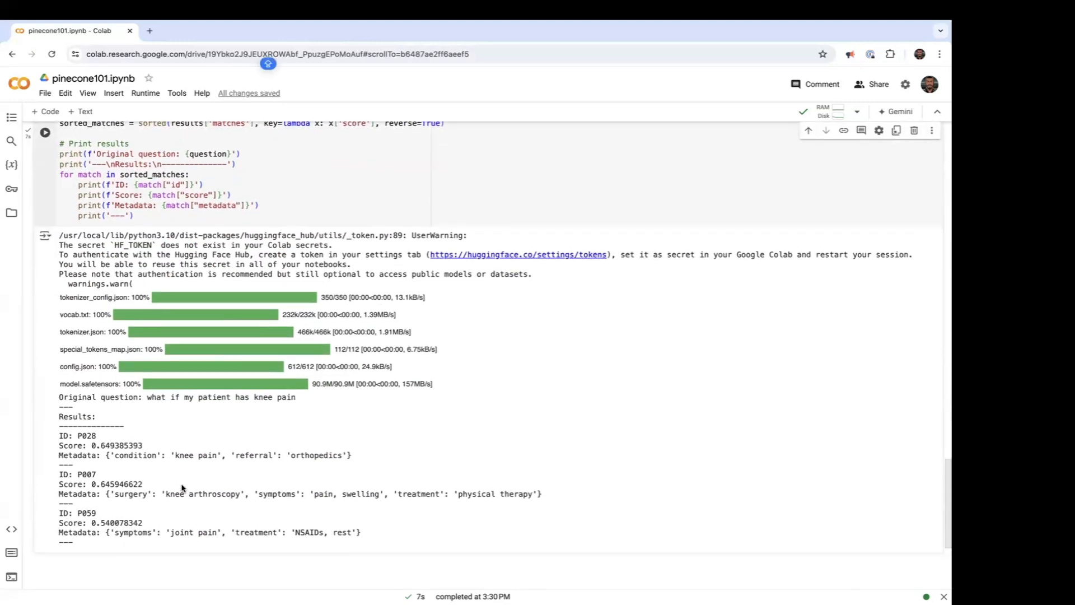
mouse_move(180, 455)
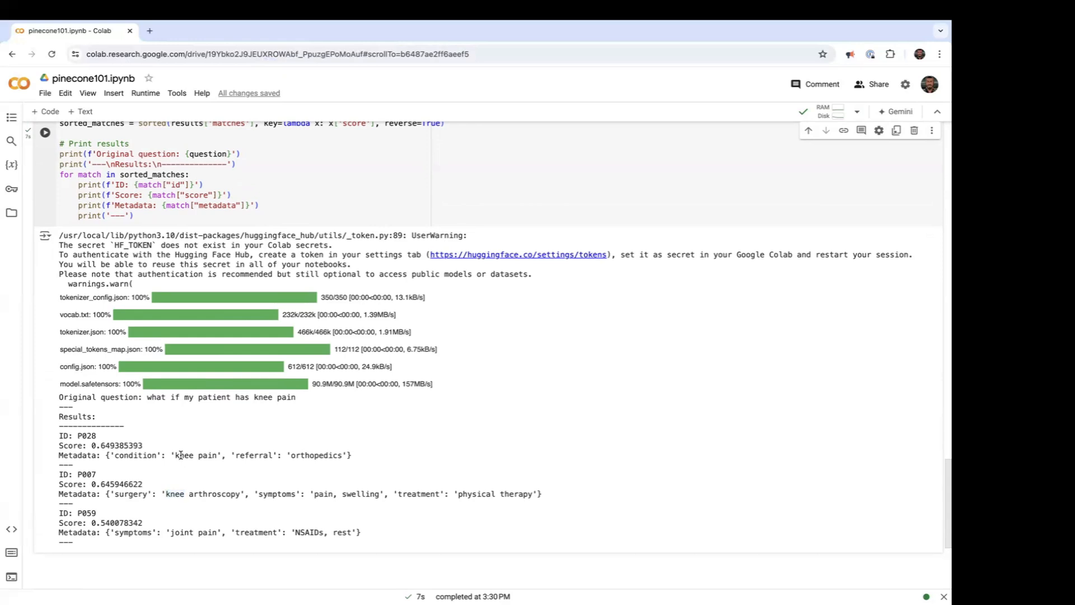
double_click(182, 455)
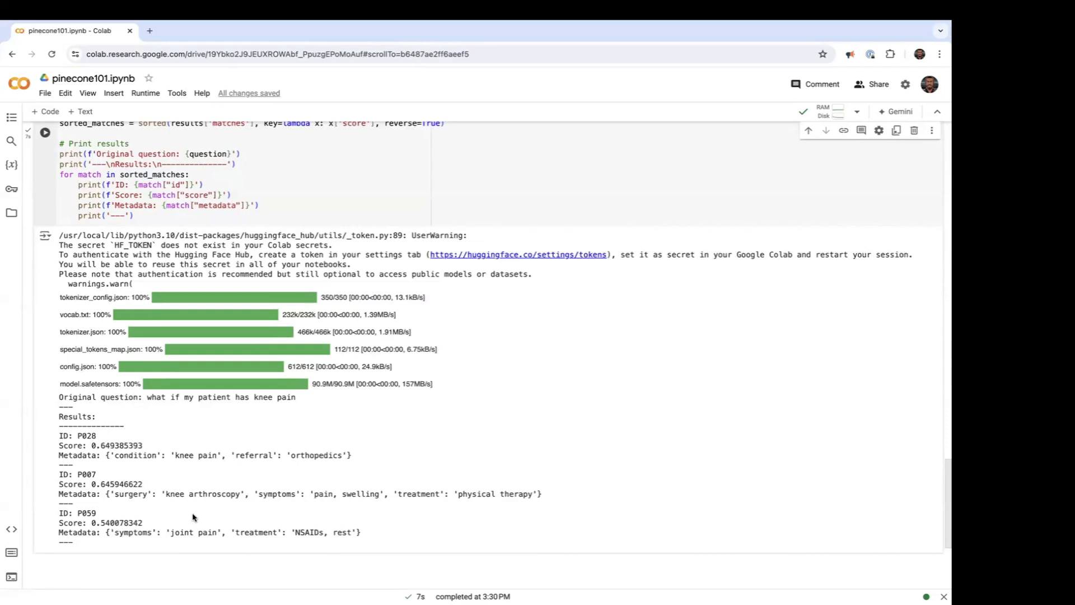
mouse_move(165, 523)
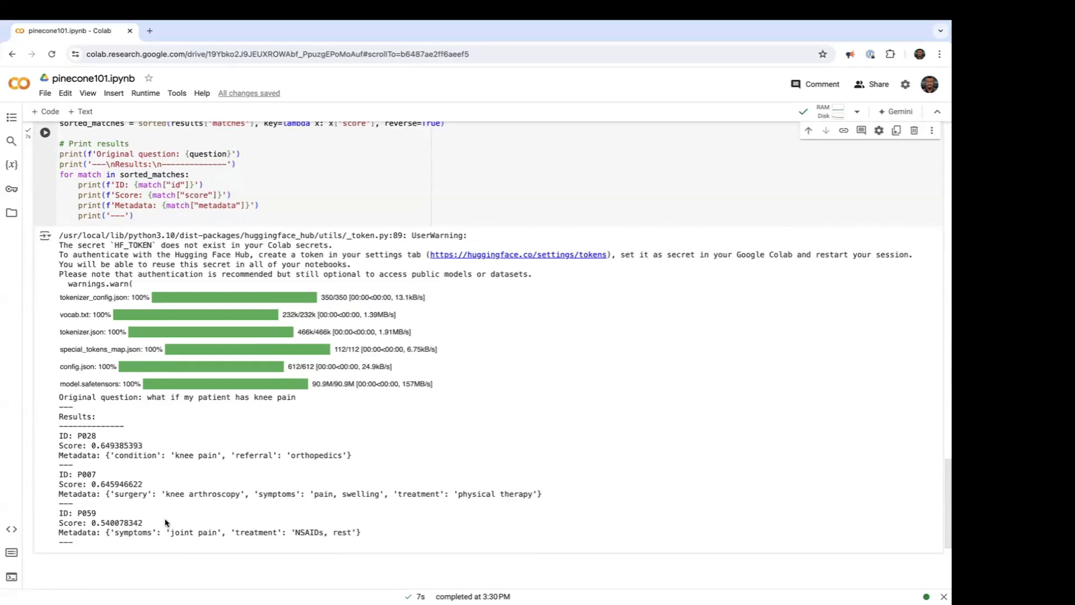
double_click(112, 522)
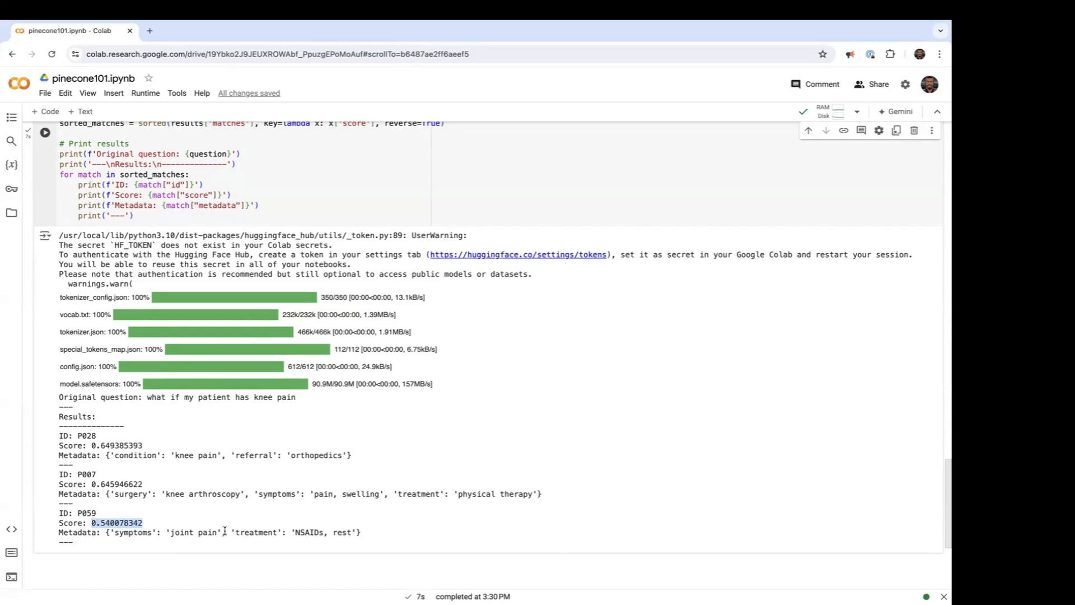
mouse_move(237, 532)
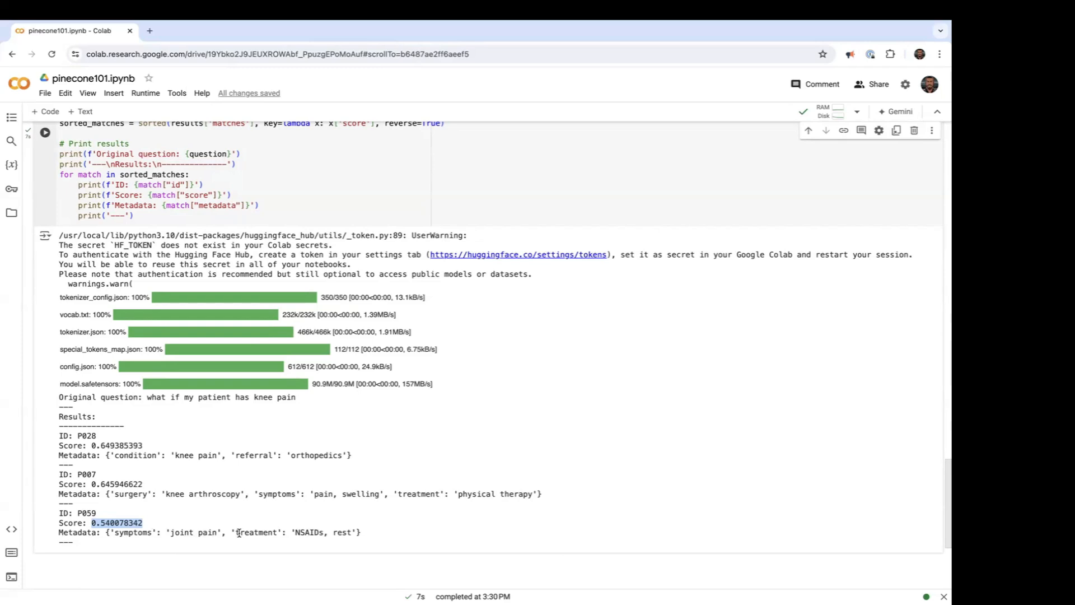
mouse_move(350, 503)
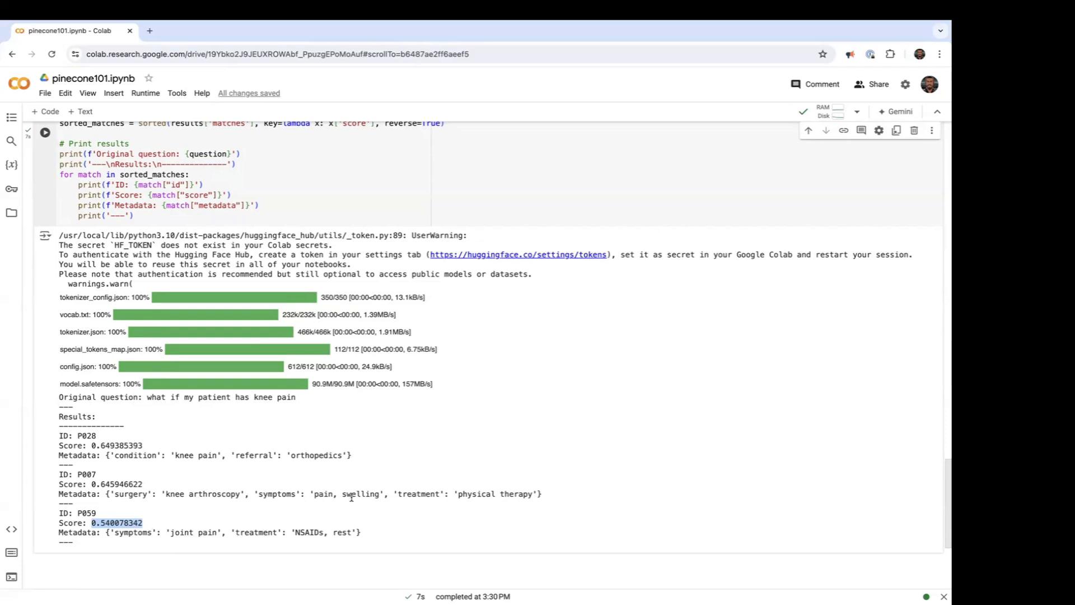
mouse_move(382, 487)
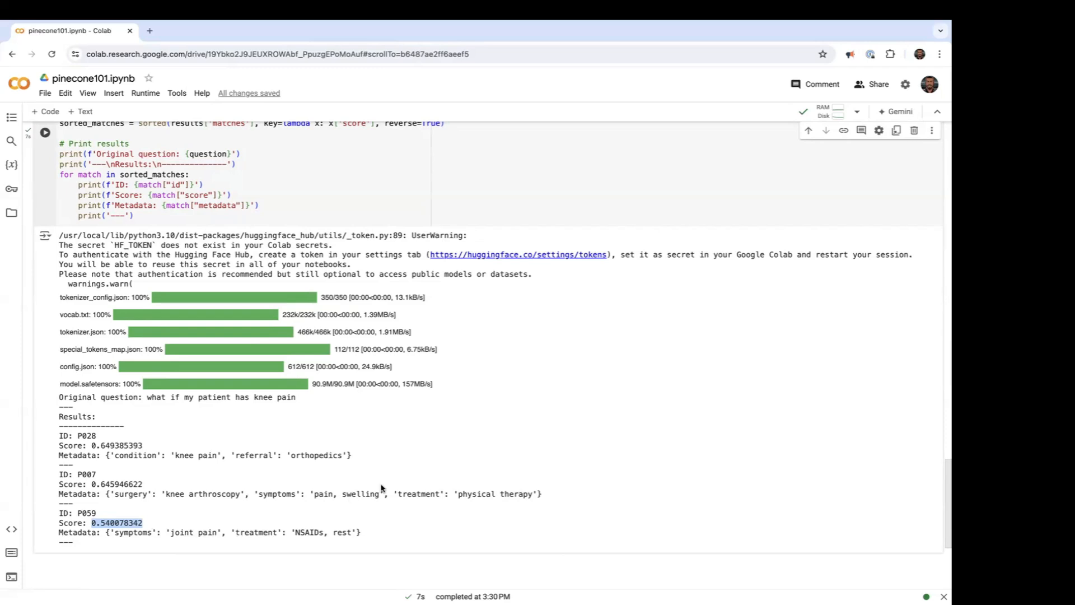
mouse_move(561, 65)
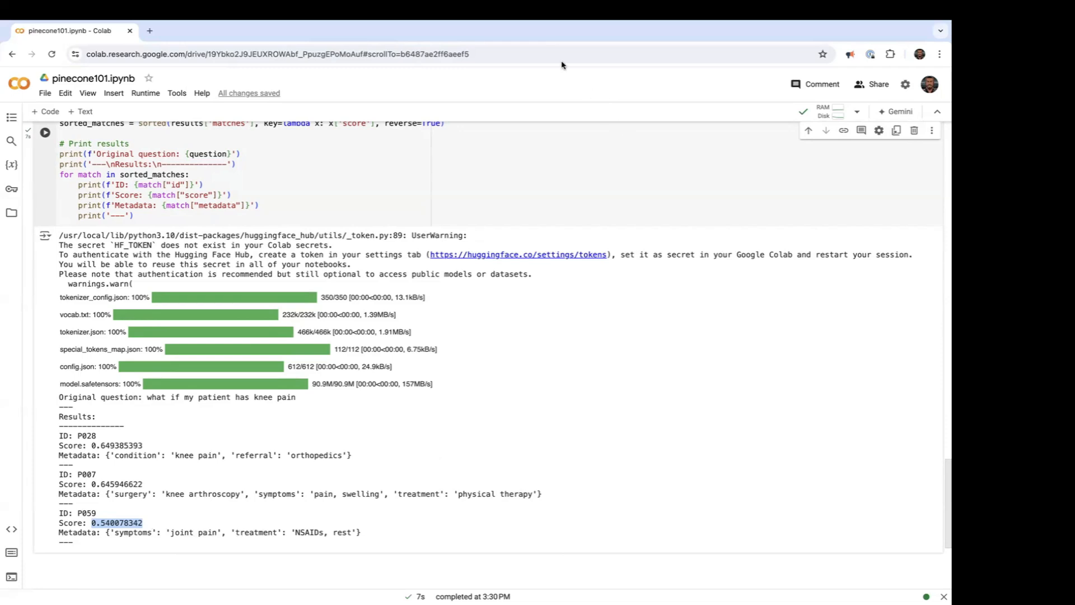
mouse_move(552, 30)
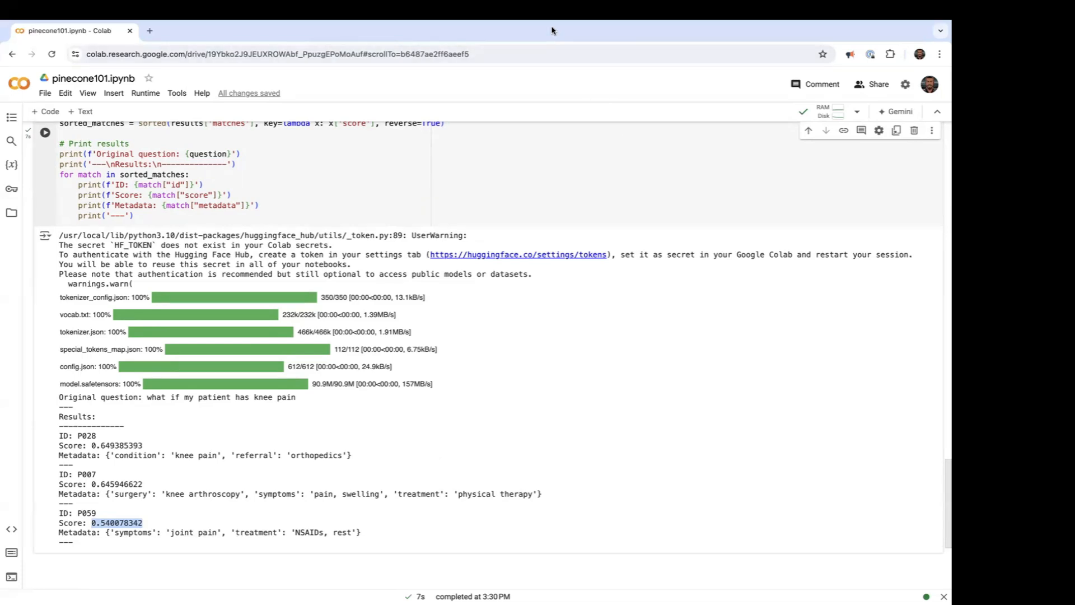